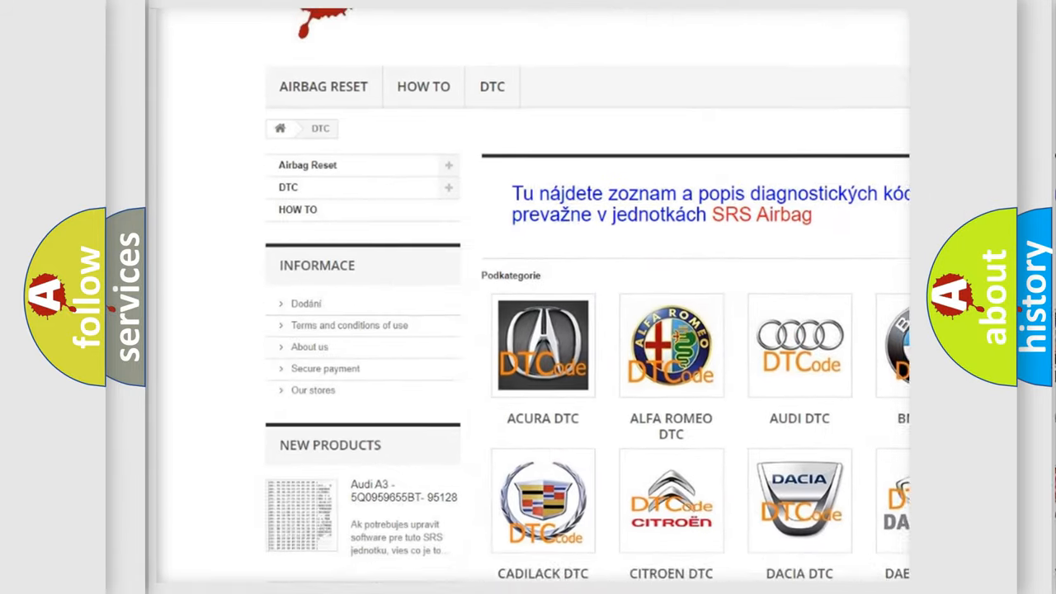
scroll(down, 3)
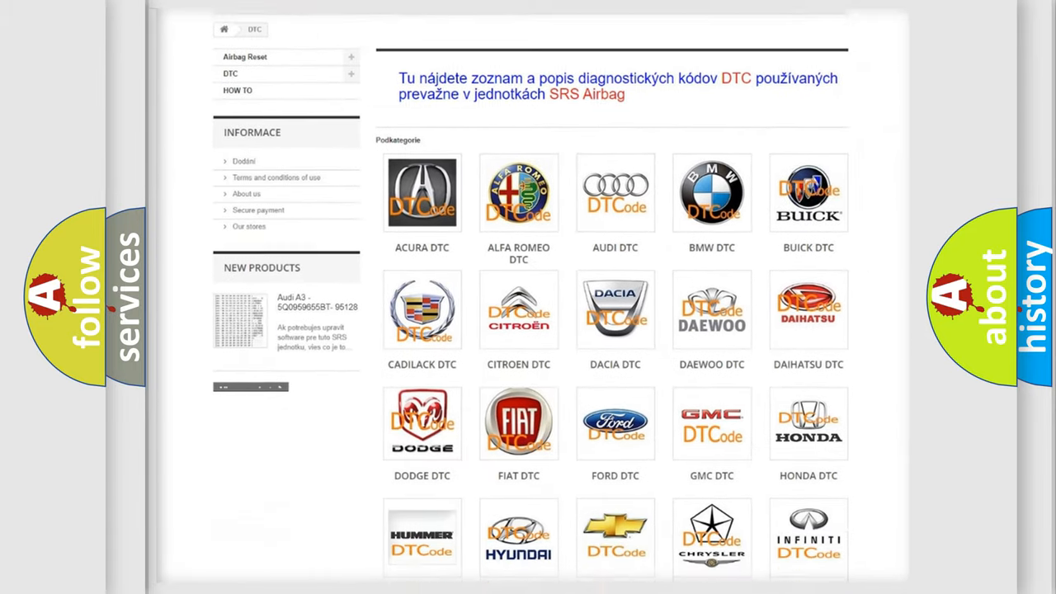
scroll(down, 3)
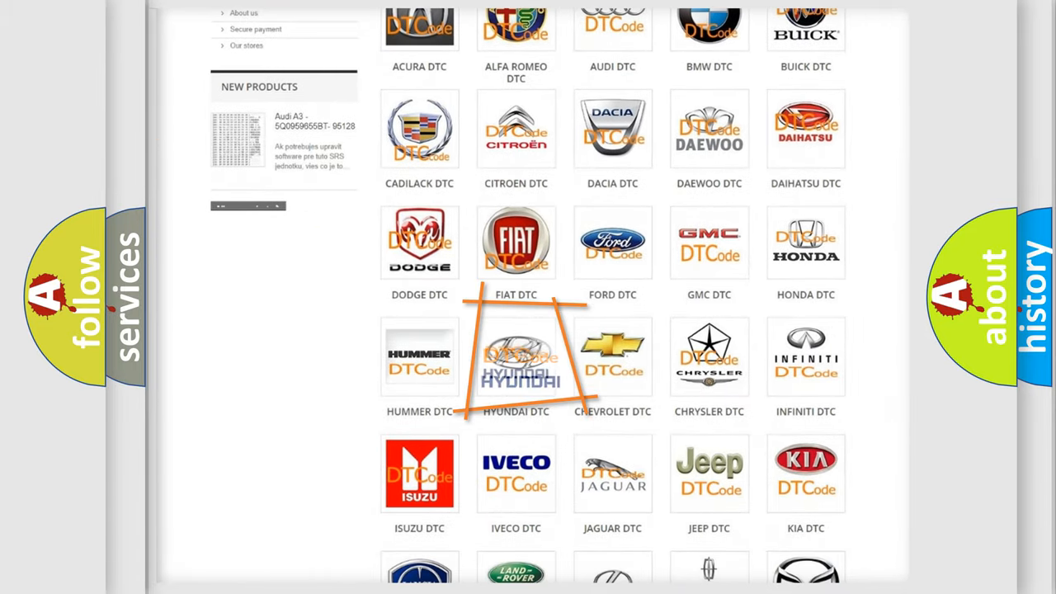